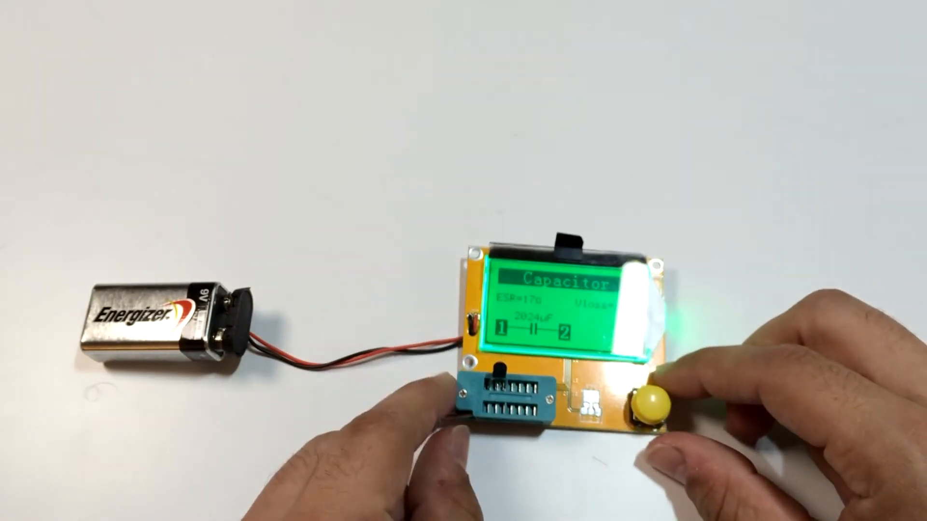
{"action": "left_click", "coordinate": [649, 402]}
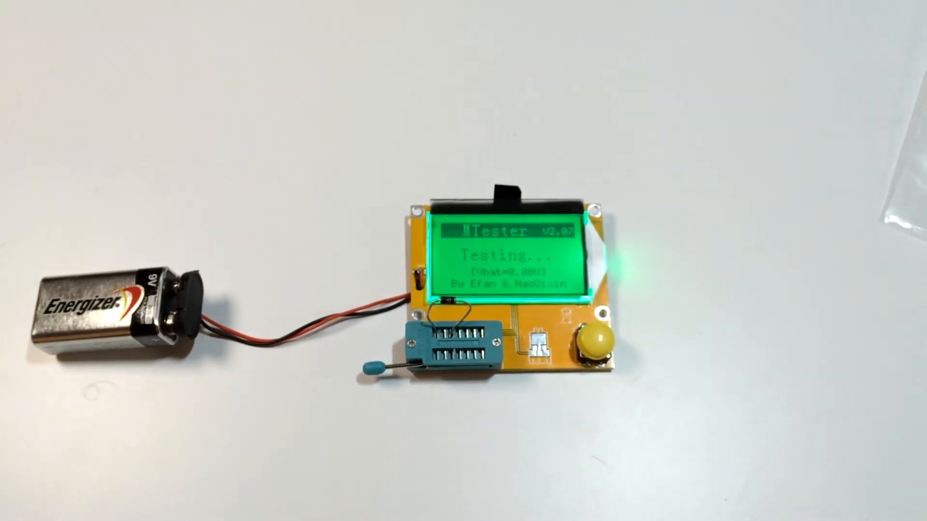
{"action": "left_click", "coordinate": [598, 345]}
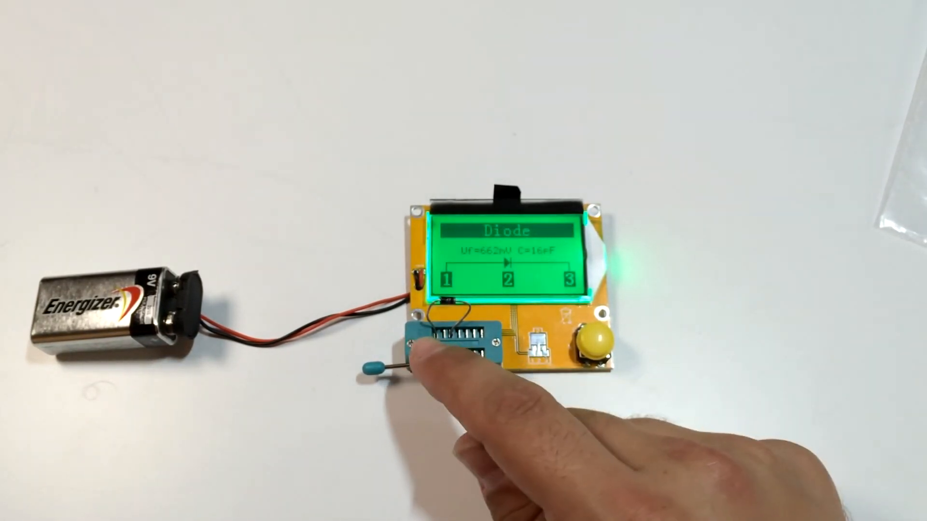